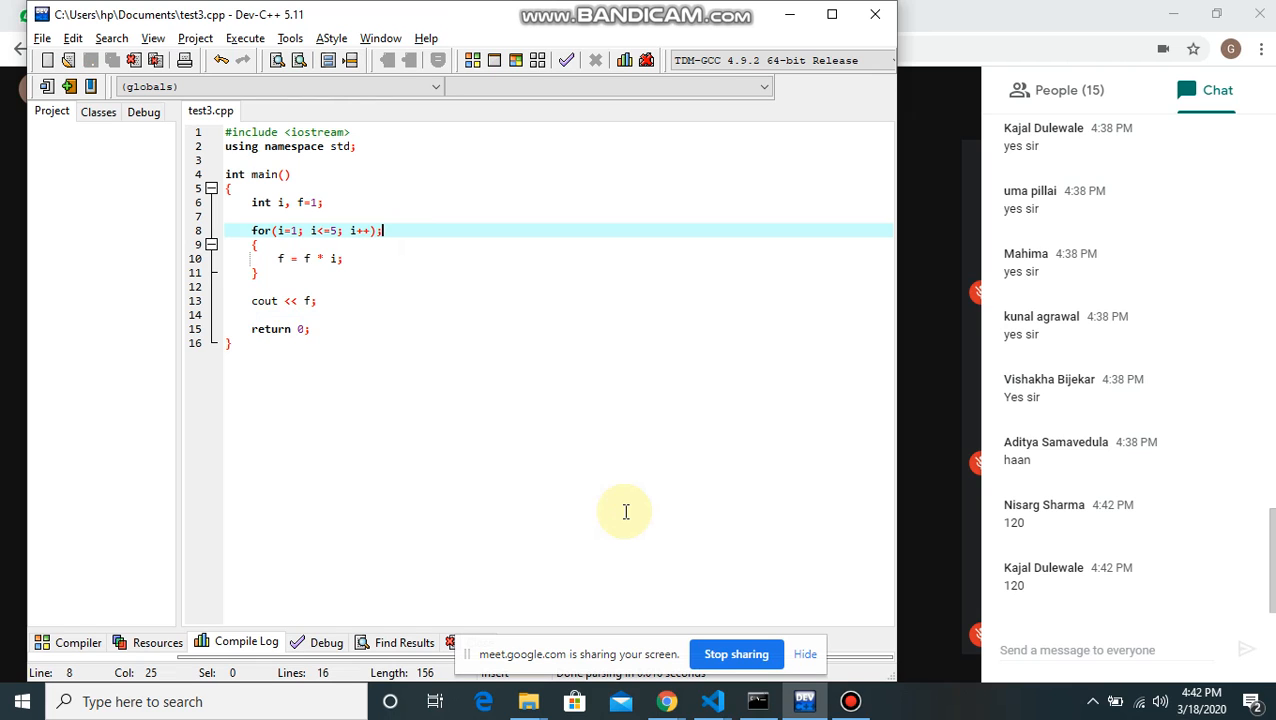
pyautogui.moveTo(436, 630)
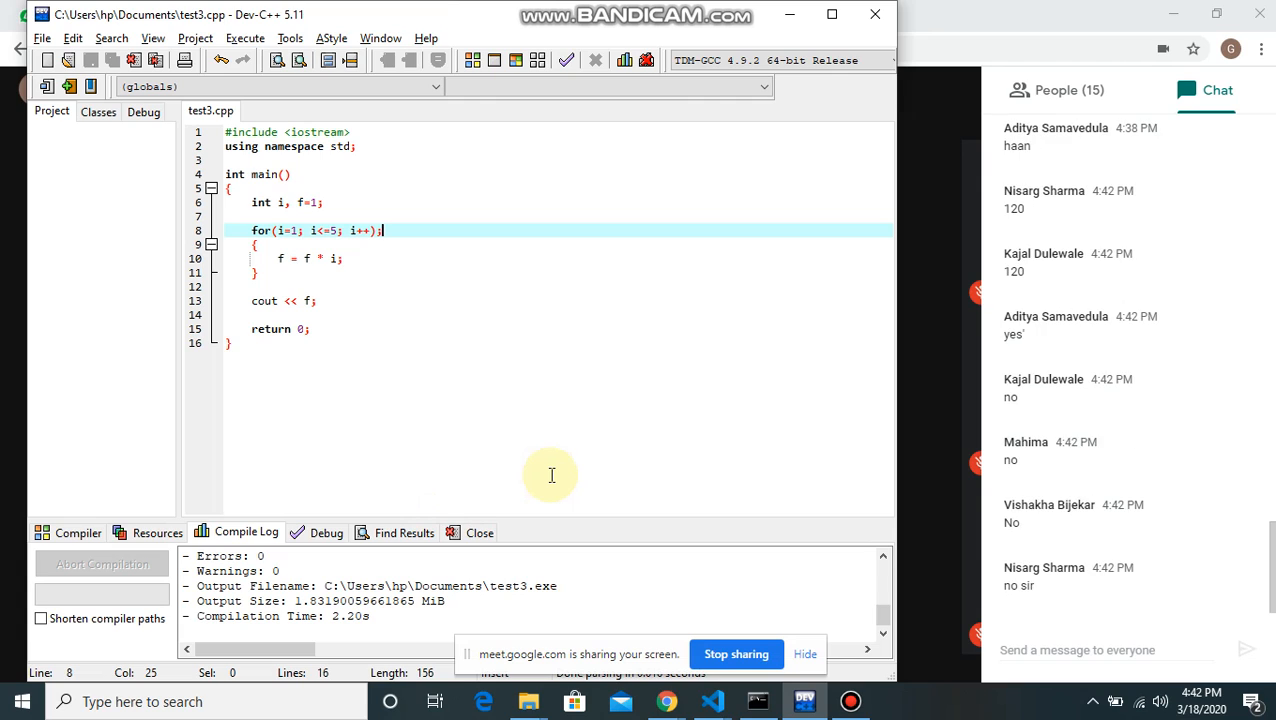
# Compile test3.cpp with F9, finishing with zero errors and zero warnings.
pyautogui.scroll(-3)
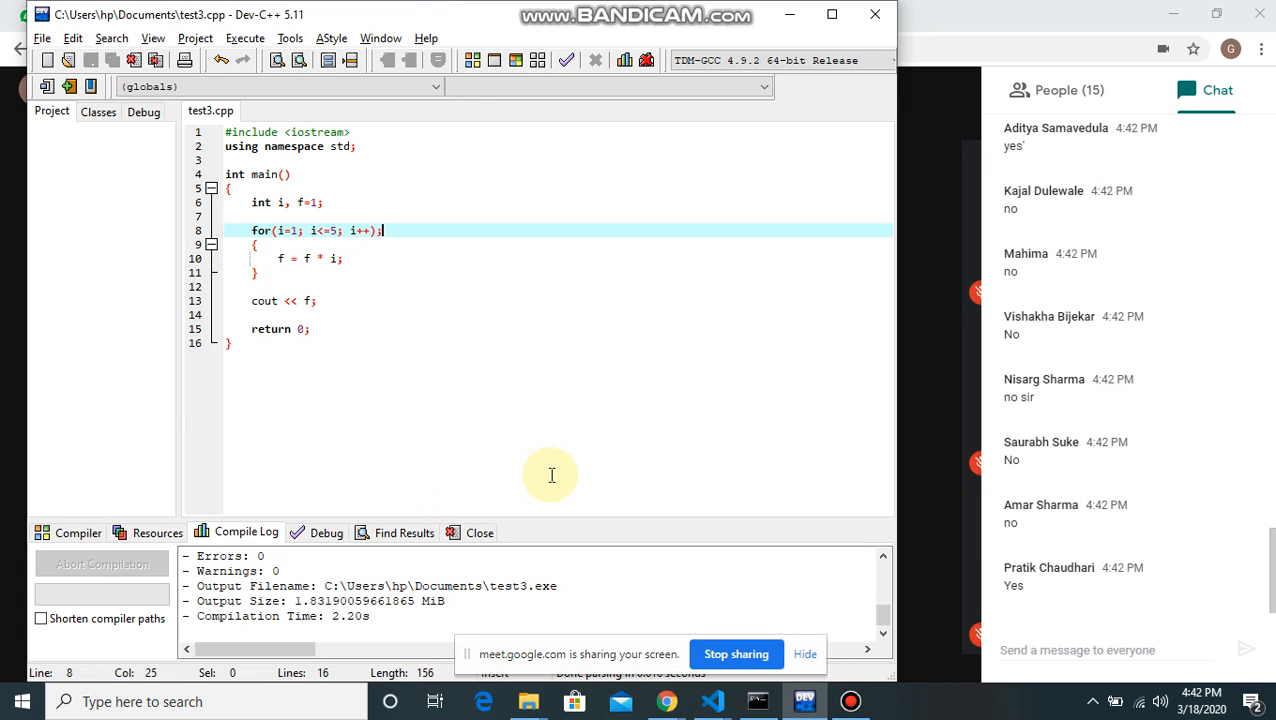
pyautogui.moveTo(462, 10)
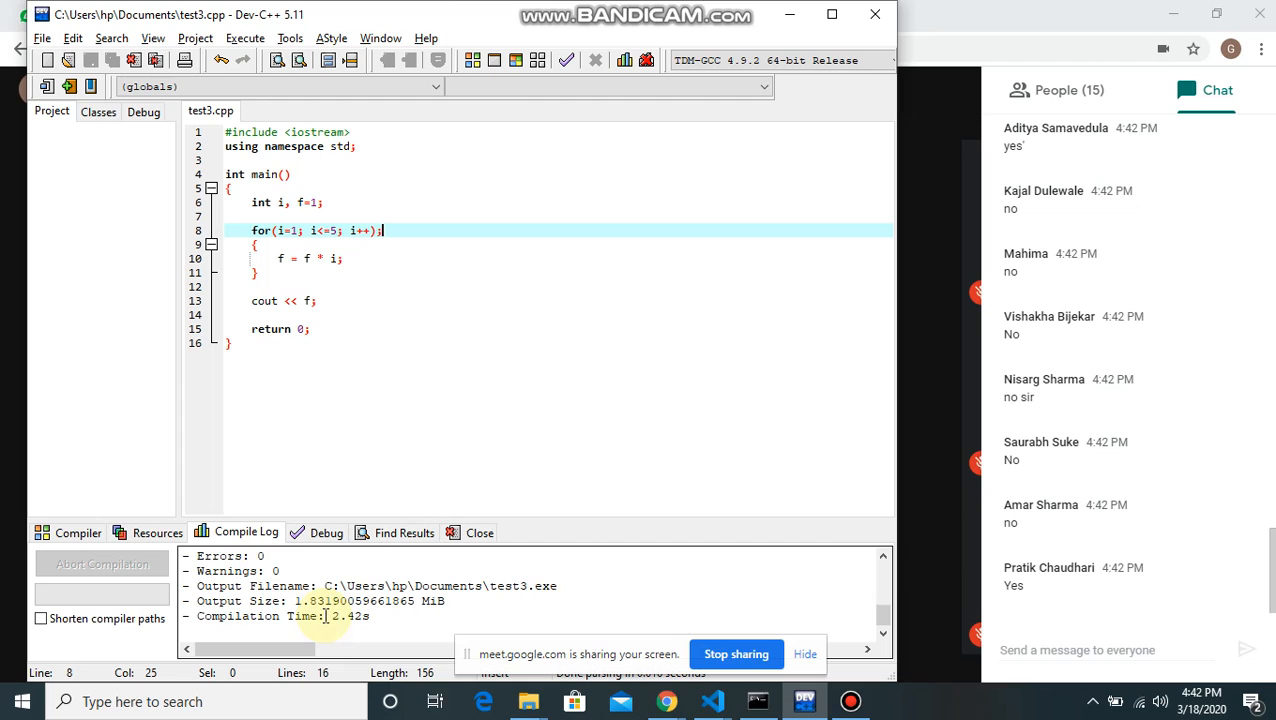
pyautogui.moveTo(404, 328)
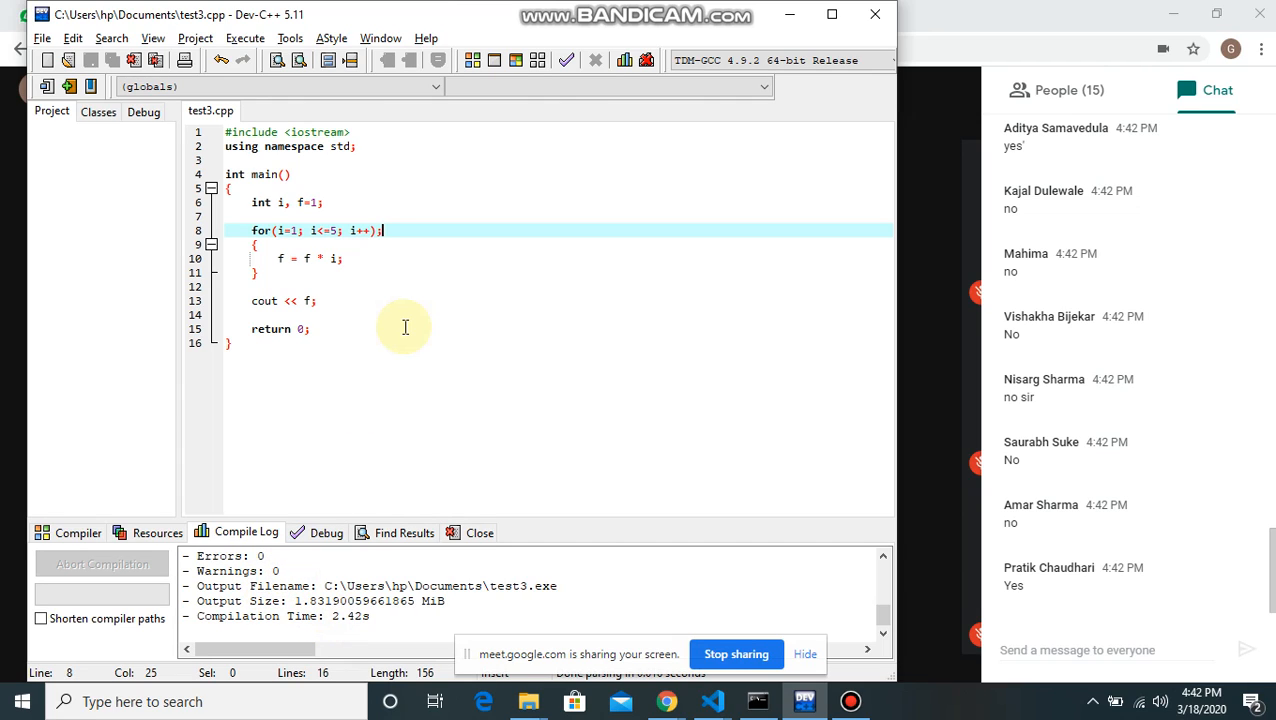
pyautogui.moveTo(332, 300)
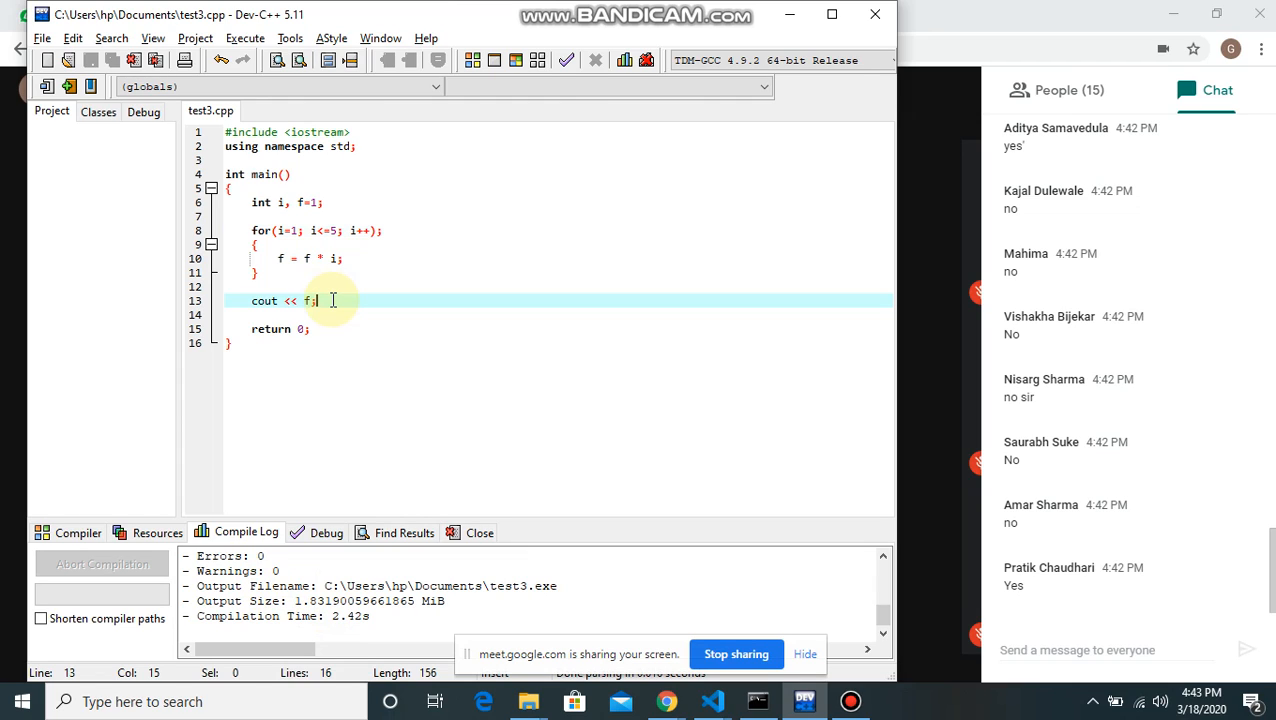
pyautogui.scroll(-3)
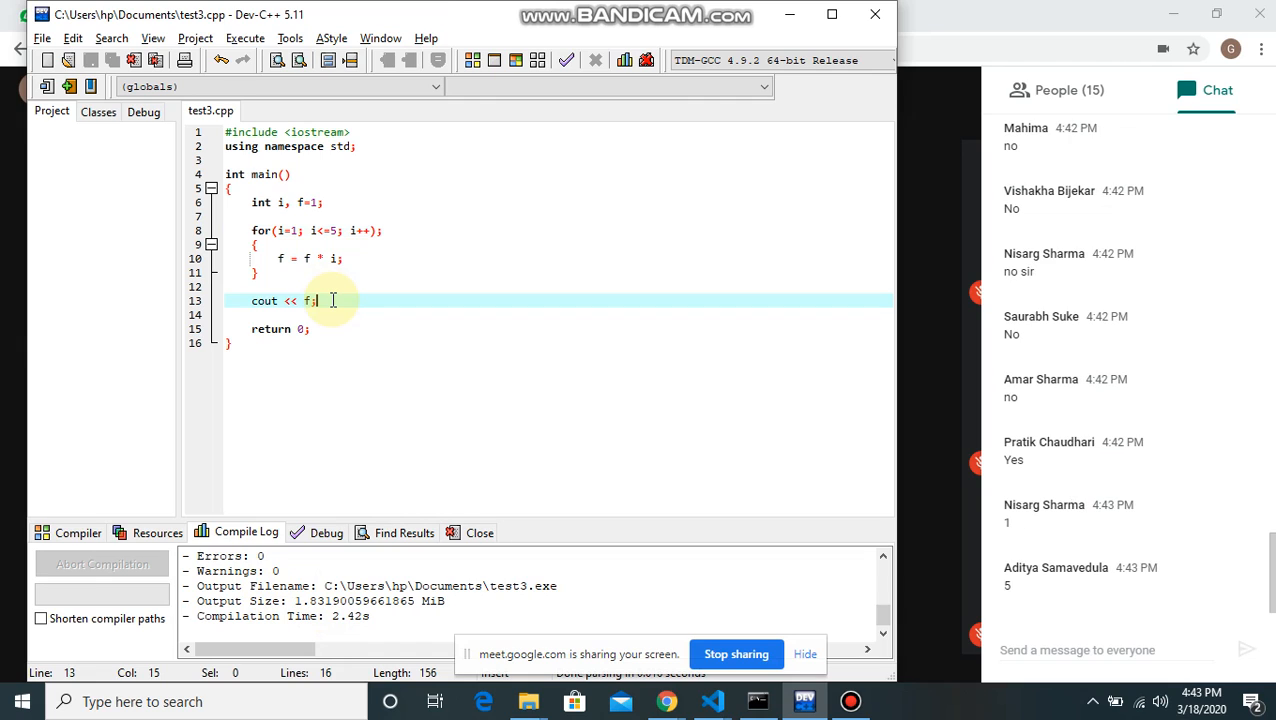
pyautogui.scroll(-3)
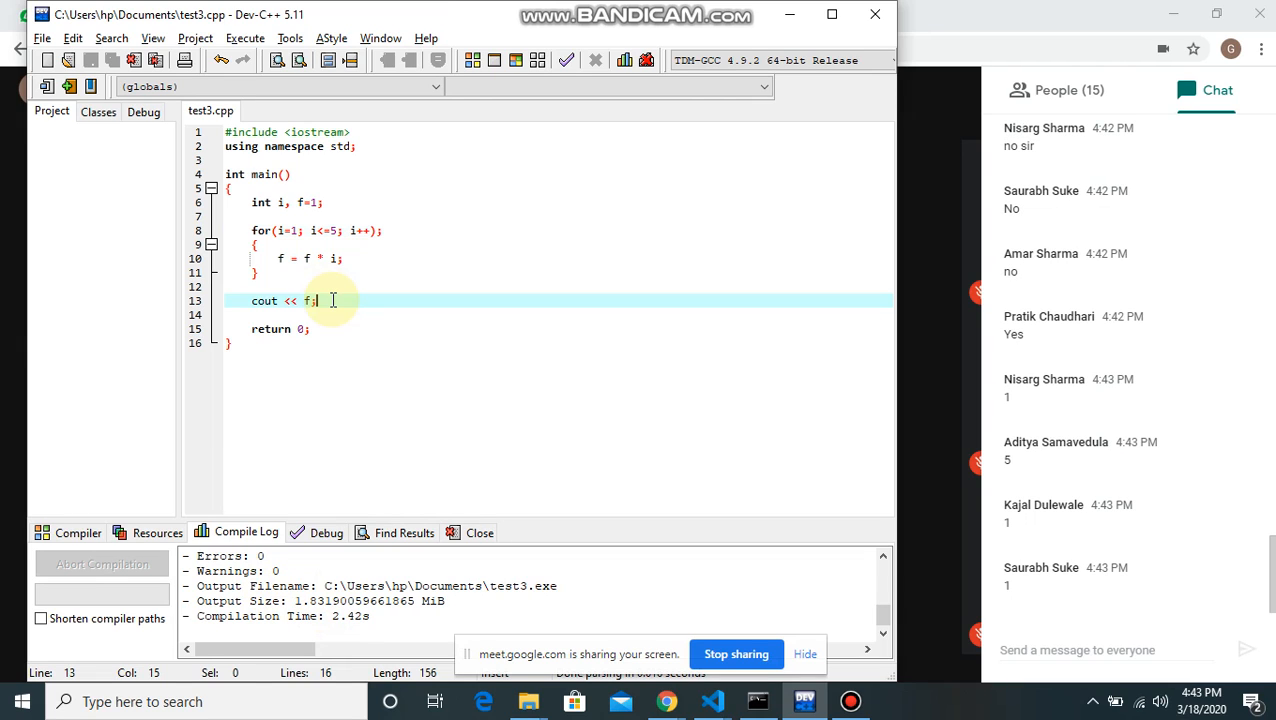
pyautogui.scroll(-3)
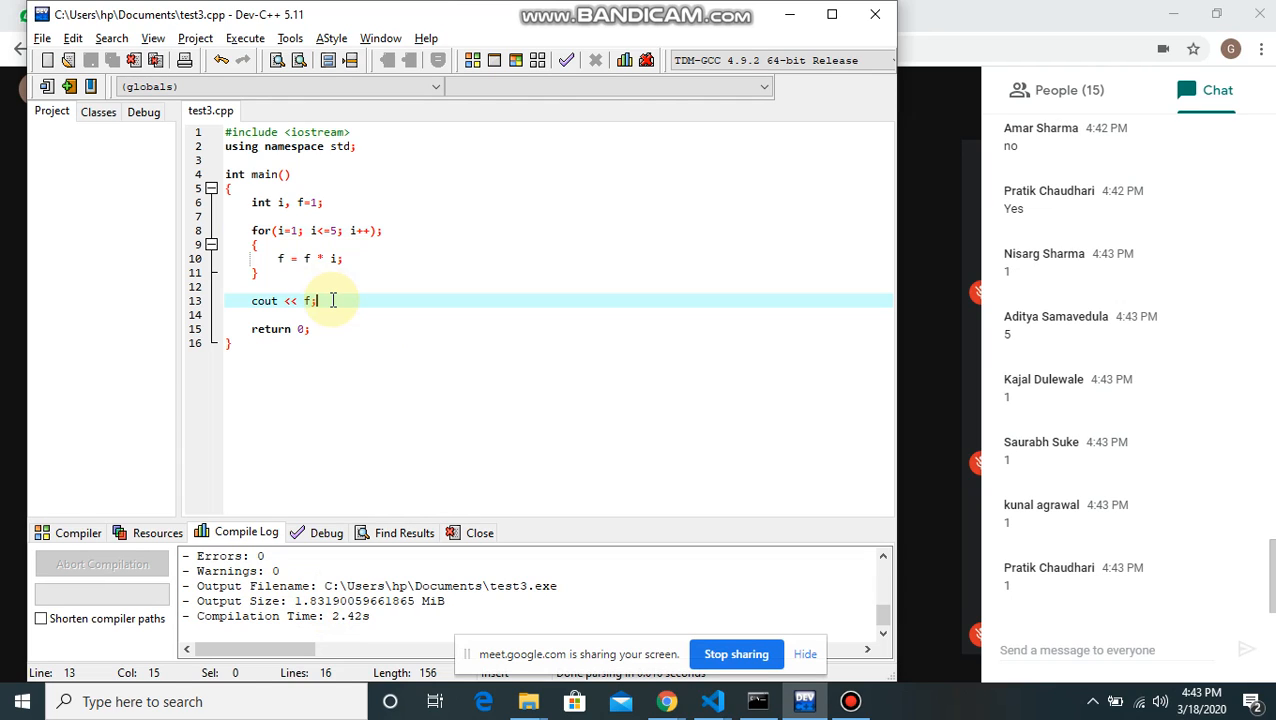
pyautogui.scroll(-3)
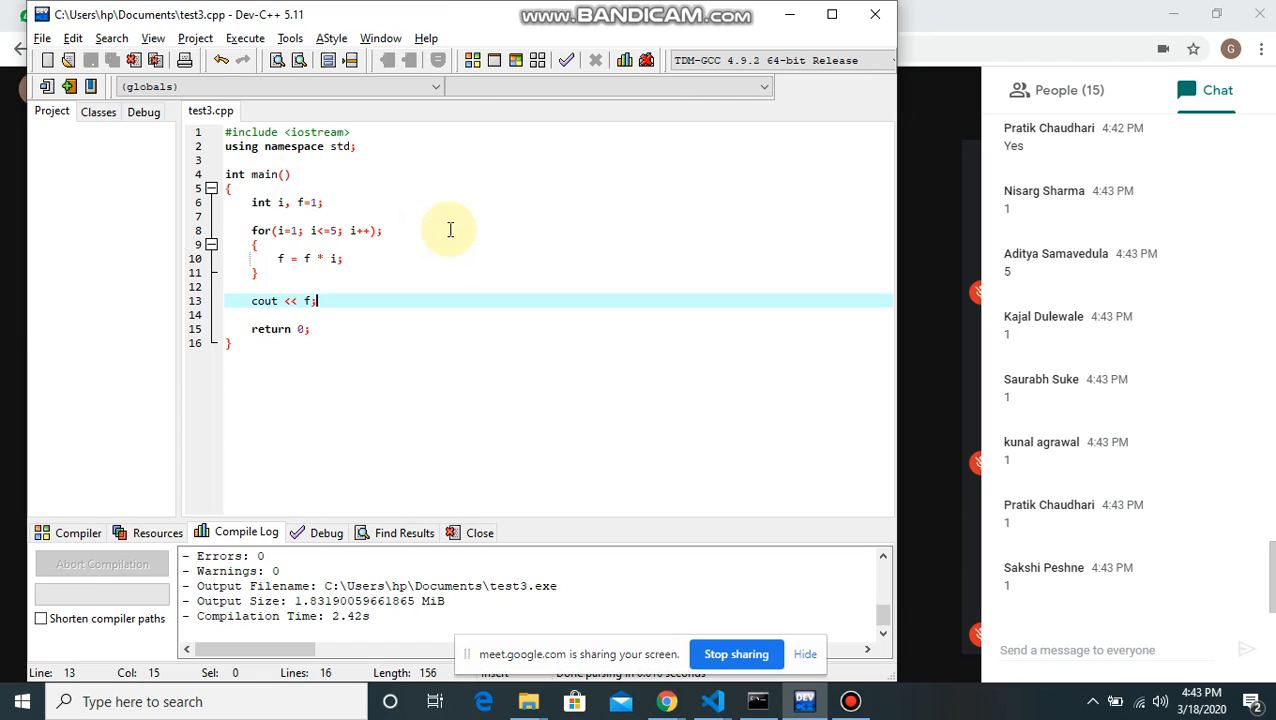
pyautogui.click(408, 244)
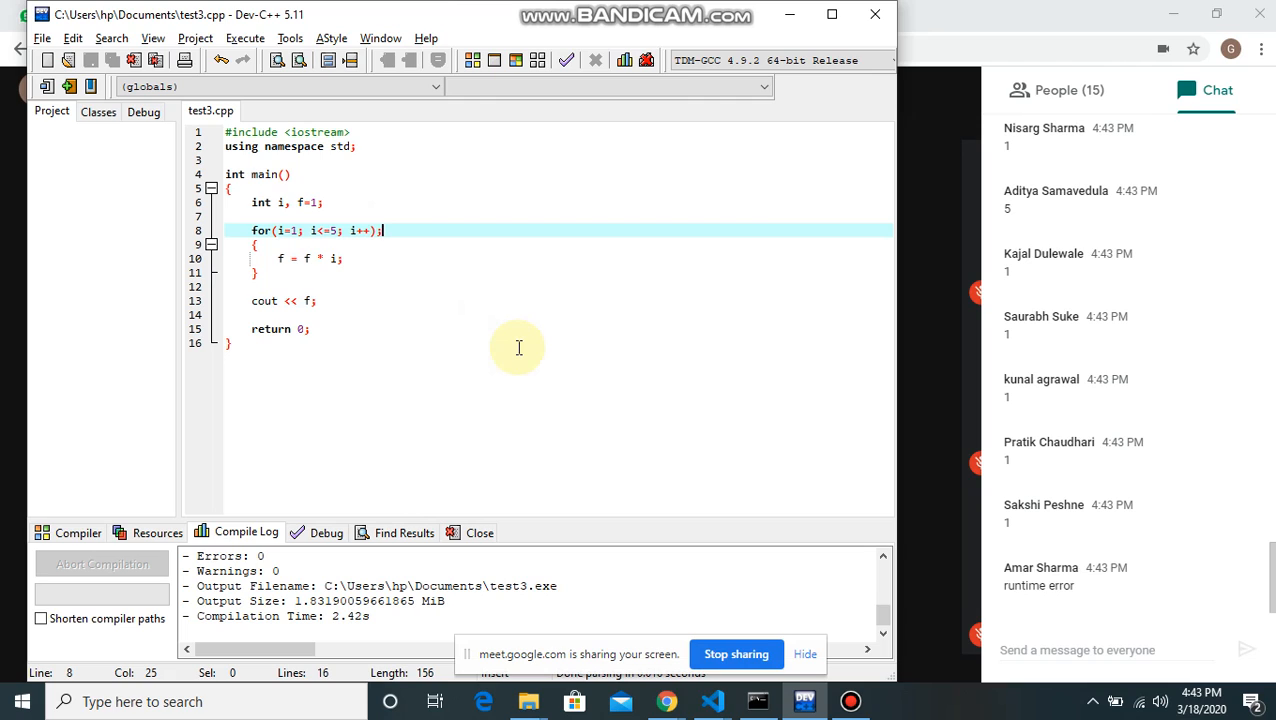
pyautogui.moveTo(512, 316)
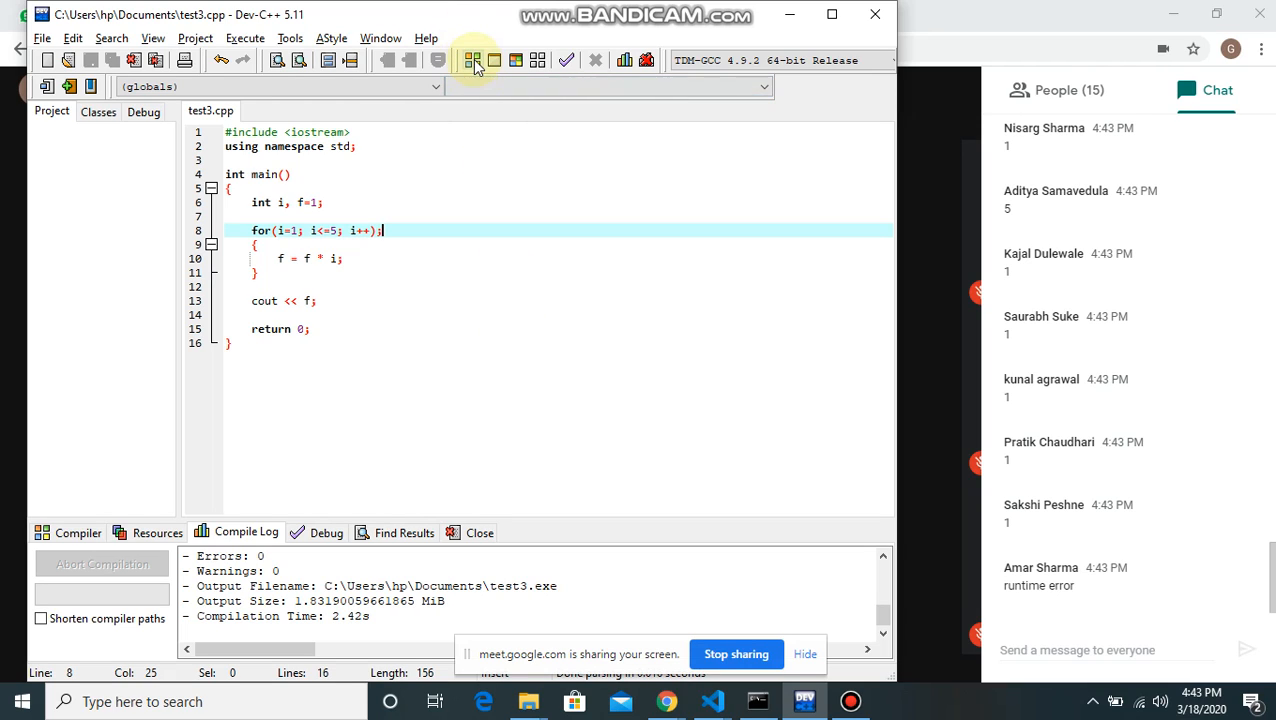
pyautogui.moveTo(474, 60)
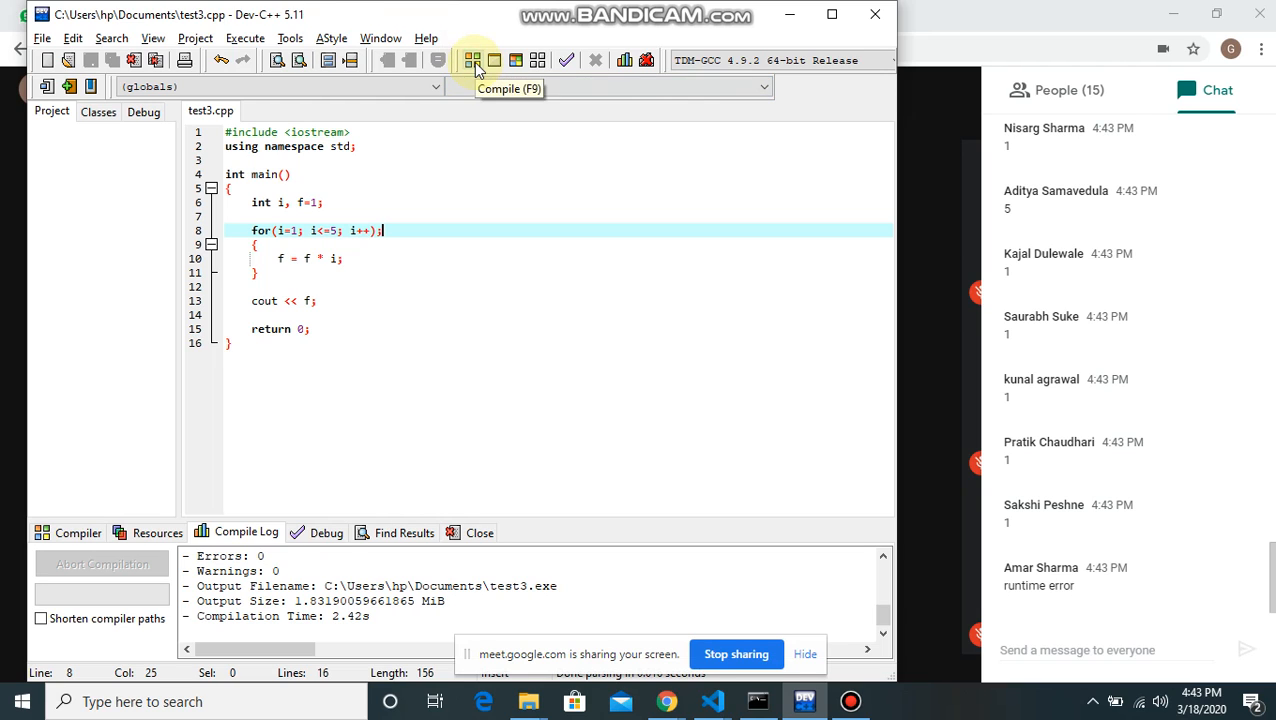
# Recompile test3.cpp with the semicolon-terminated for loop unchanged, again error-free.
pyautogui.click(472, 60)
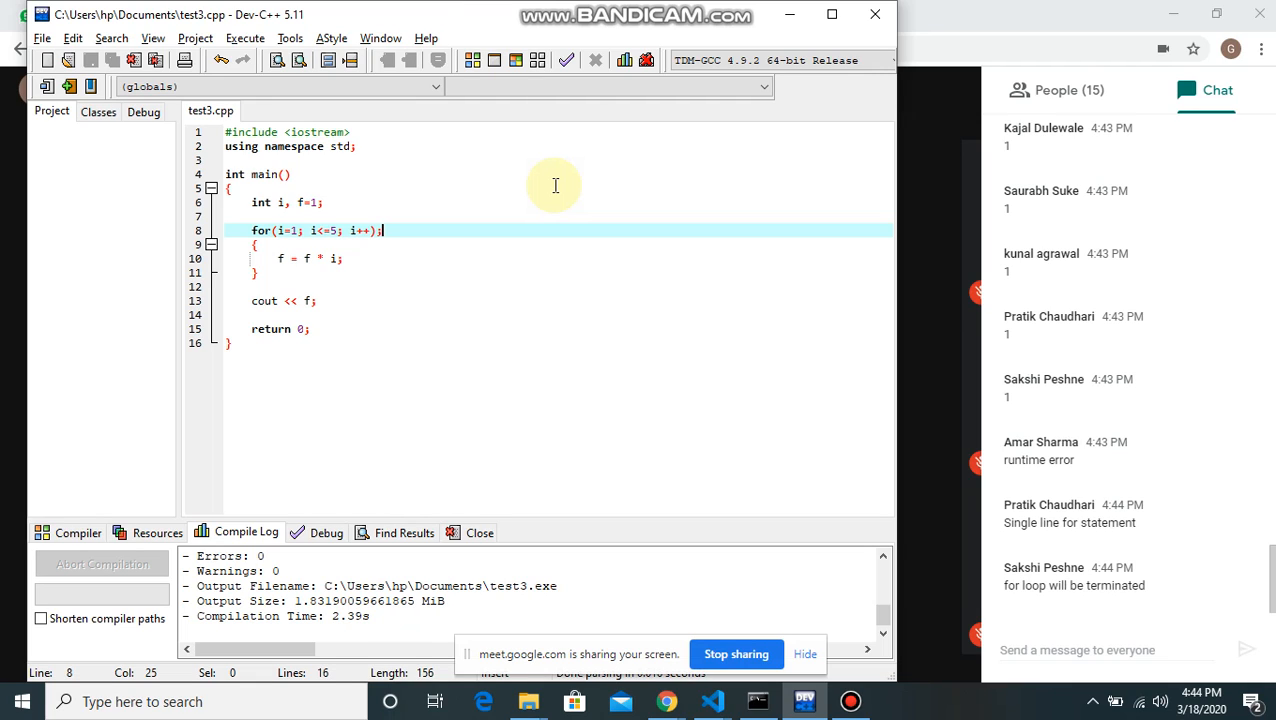
pyautogui.moveTo(508, 148)
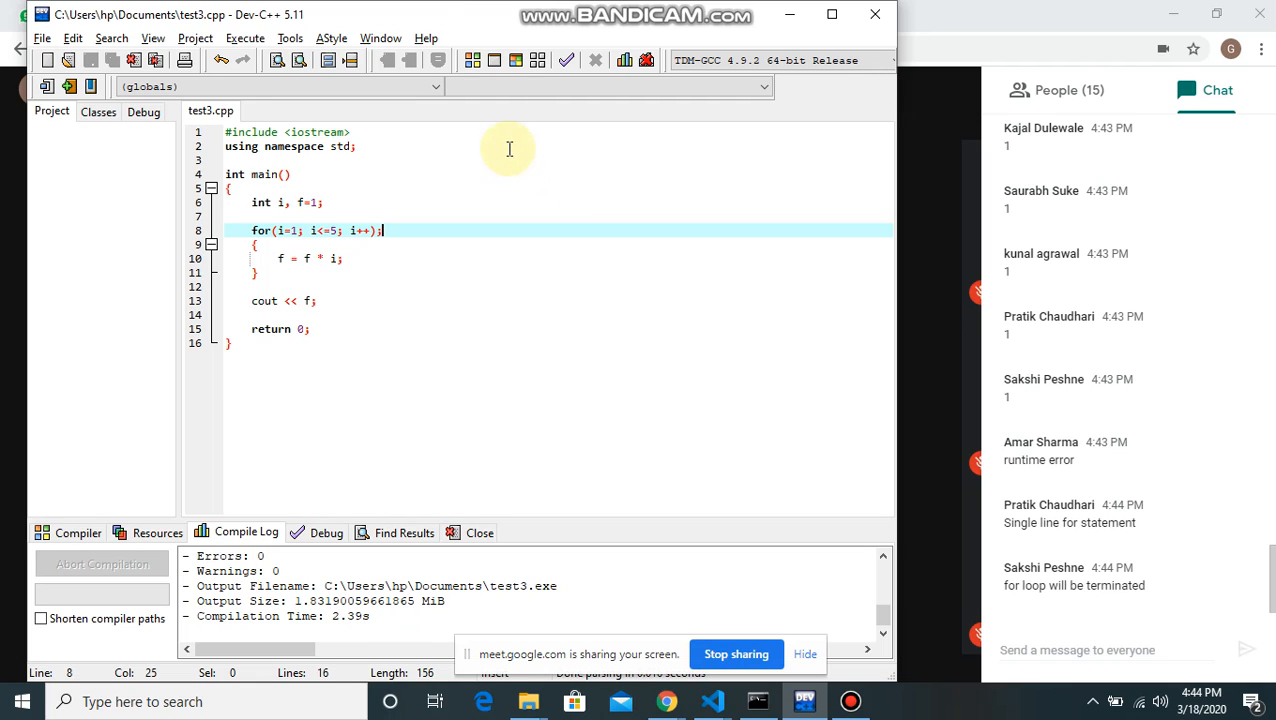
pyautogui.click(494, 60)
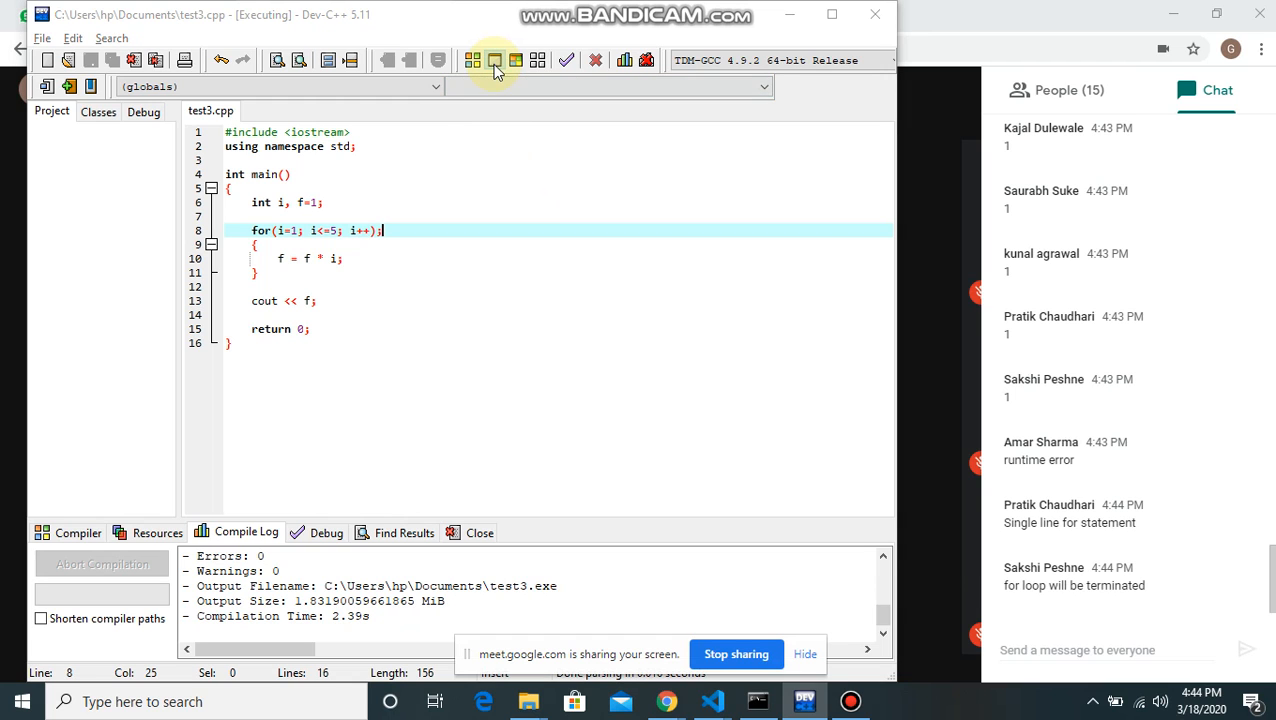
pyautogui.click(494, 60)
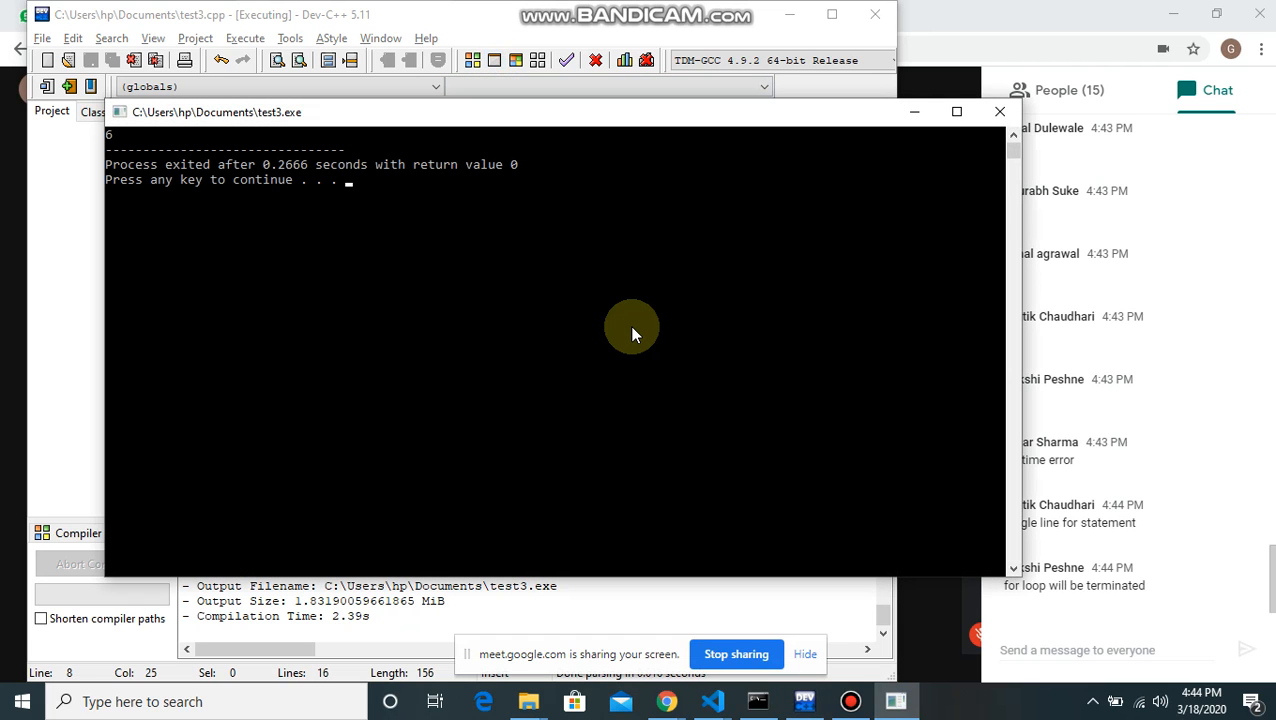
pyautogui.moveTo(620, 152)
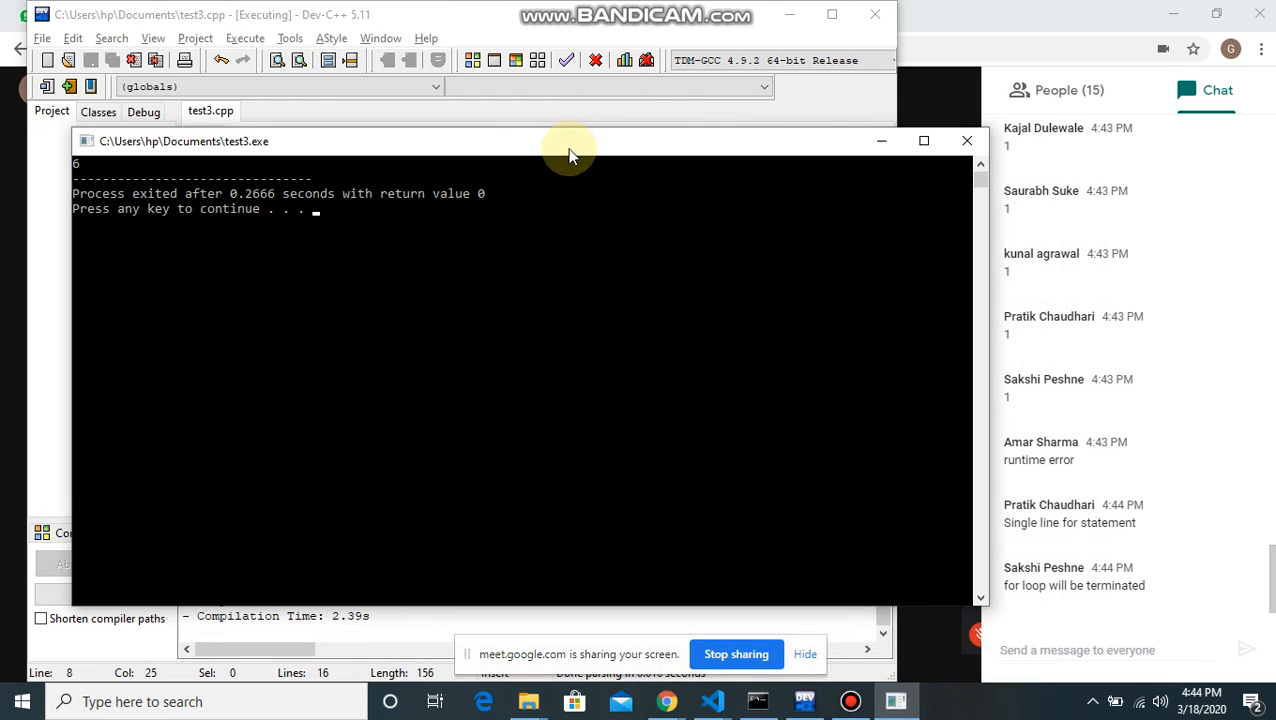
pyautogui.moveTo(628, 270)
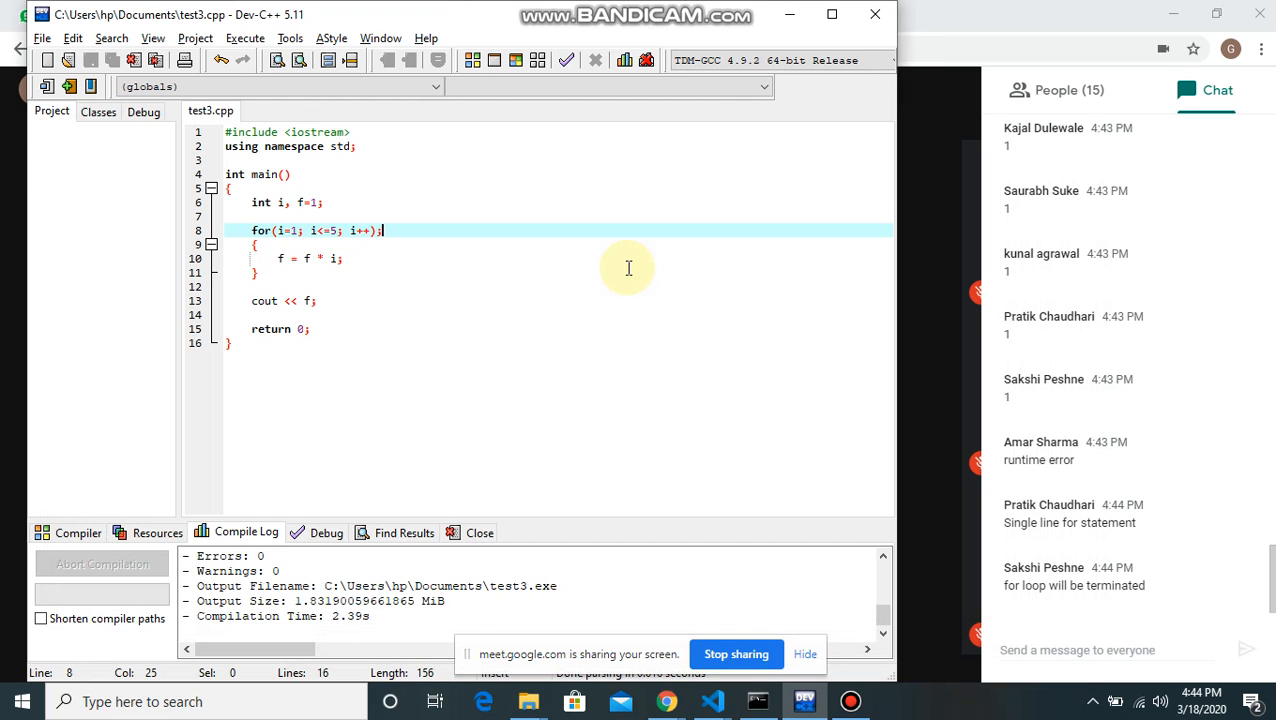
pyautogui.moveTo(610, 256)
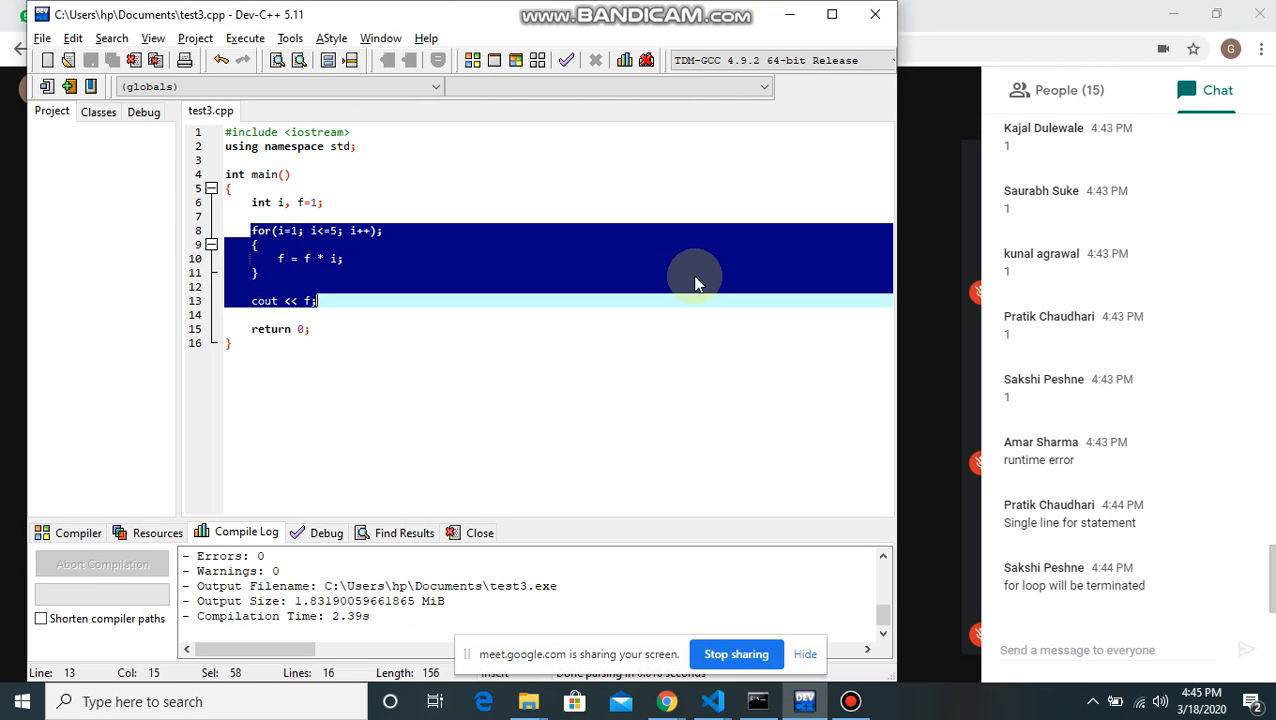
pyautogui.scroll(-3)
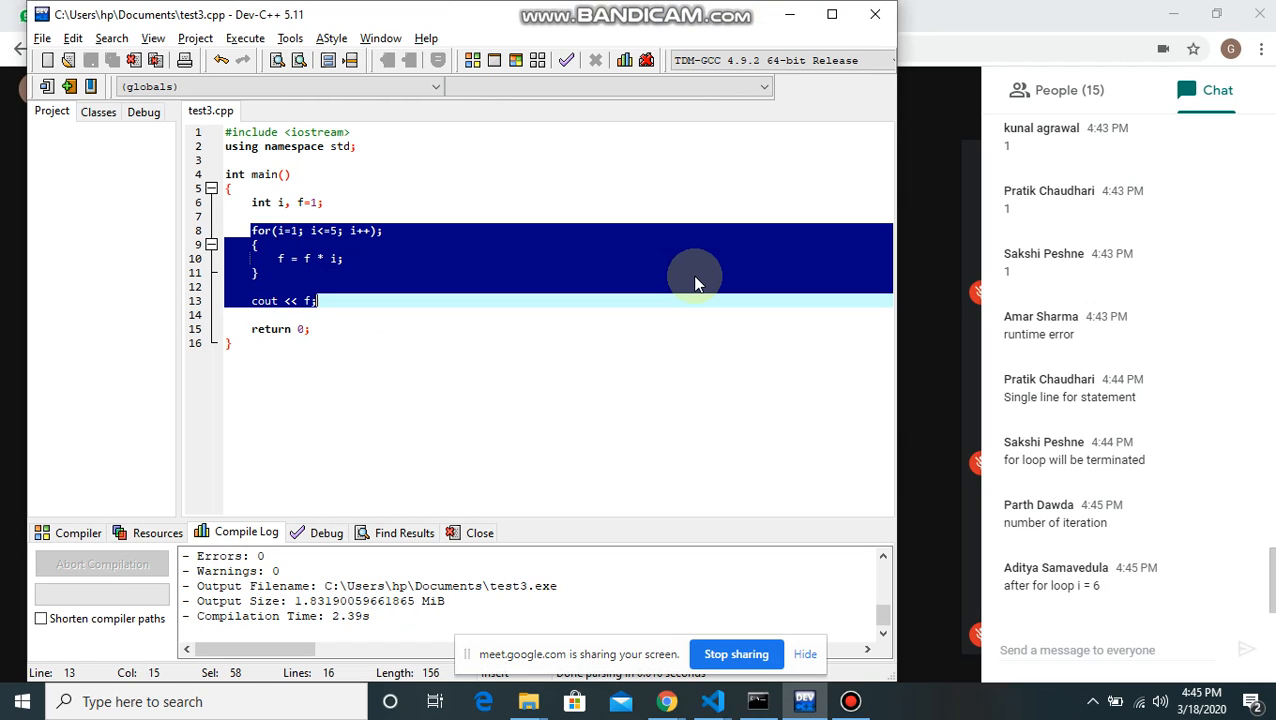
pyautogui.scroll(-3)
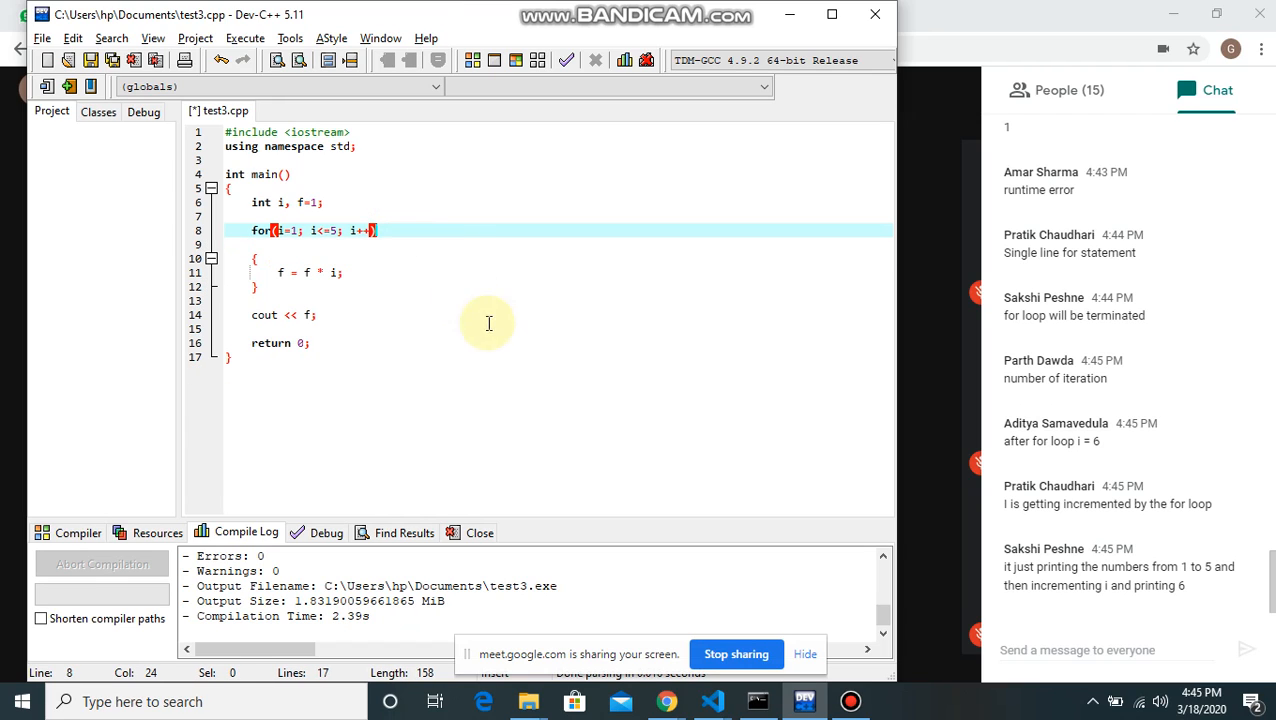
# Break the line after the for statement, re-indent the f = f * i block, and save.
pyautogui.write('+')
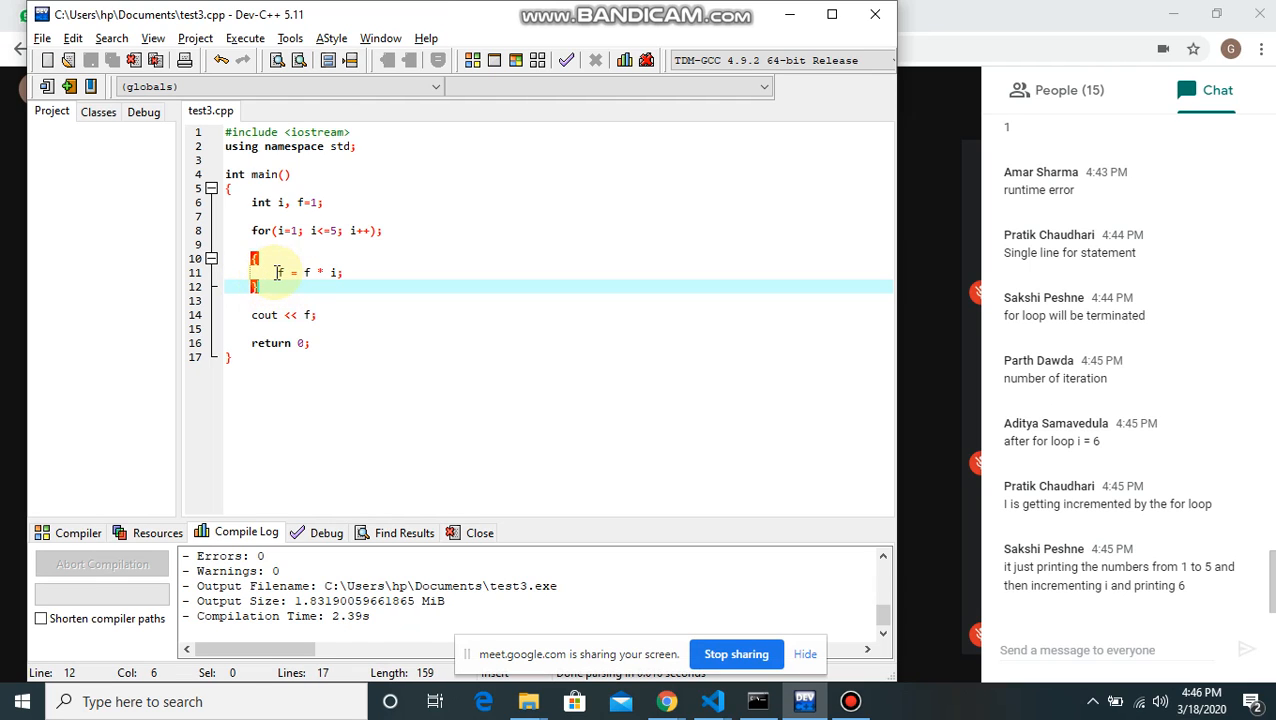
pyautogui.moveTo(278, 272); pyautogui.dragTo(342, 272)
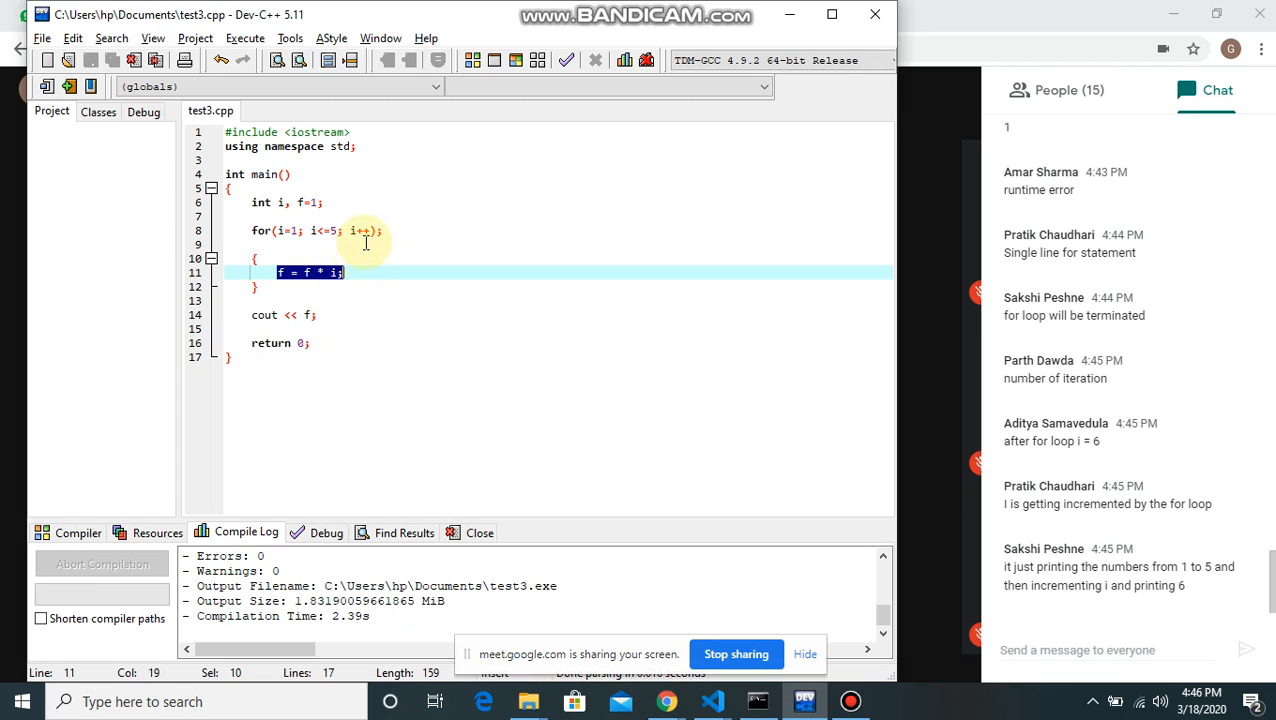
pyautogui.moveTo(310, 284)
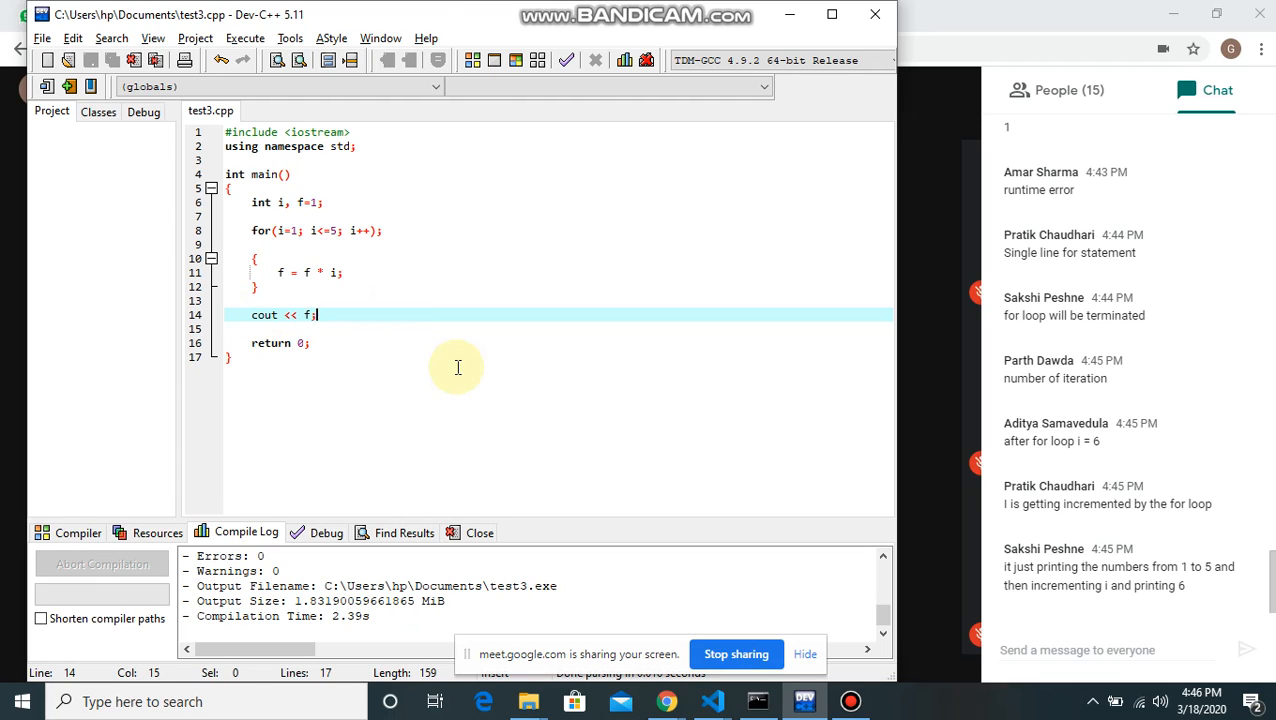
pyautogui.scroll(-3)
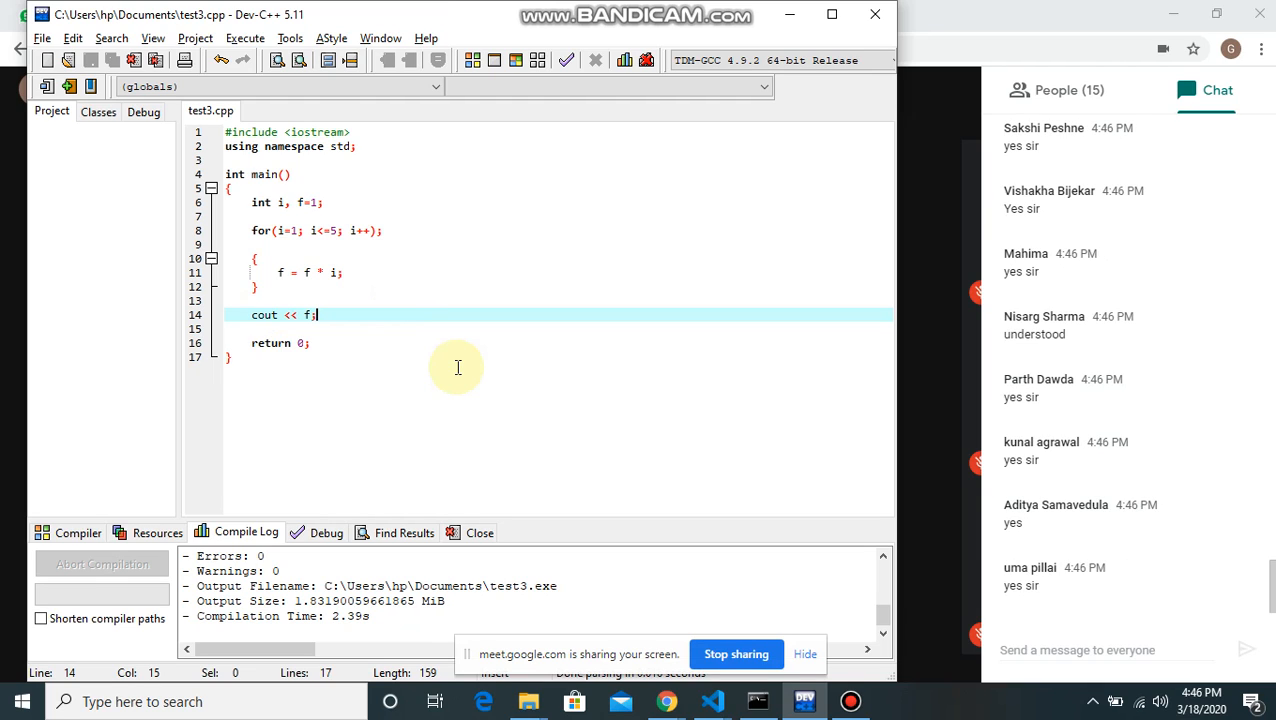
pyautogui.scroll(-3)
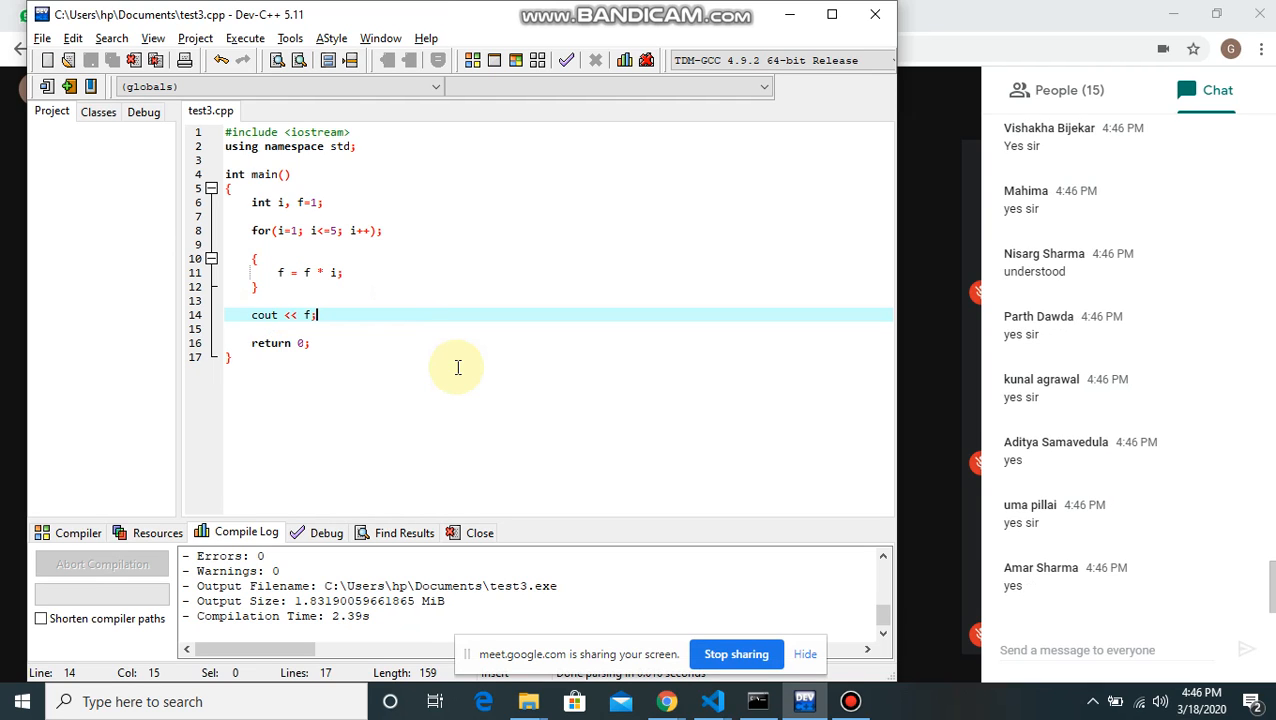